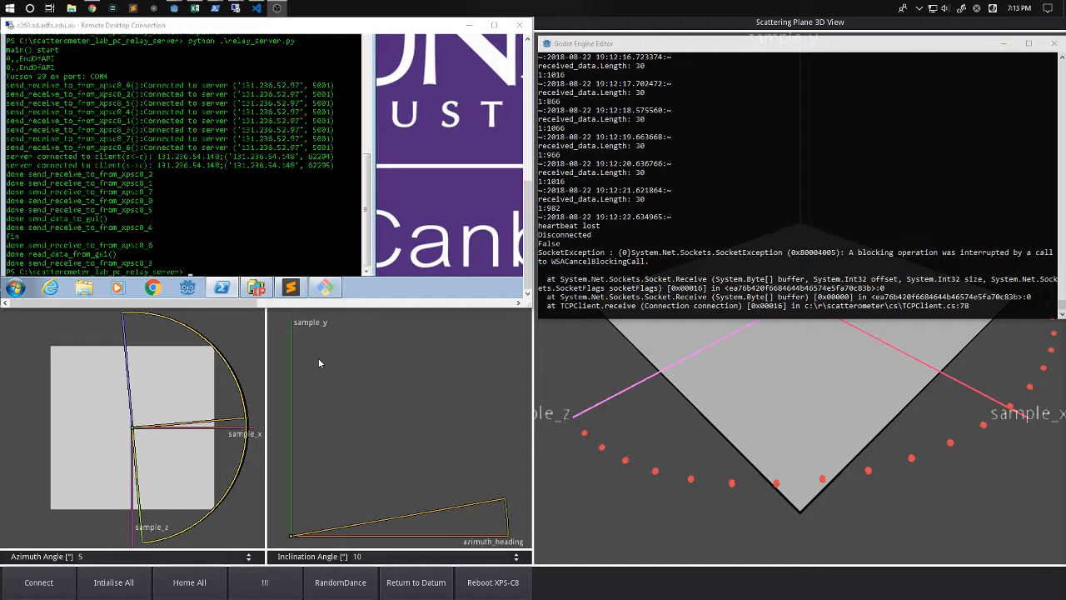
mouse_move(208, 415)
text(python .\relay_server.py)
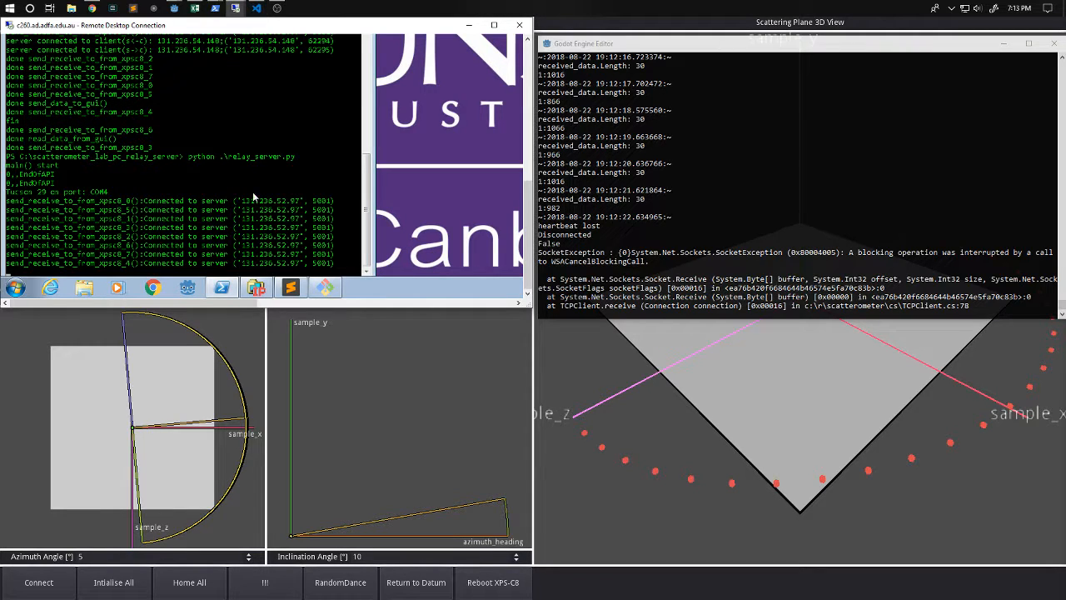
mouse_move(607, 584)
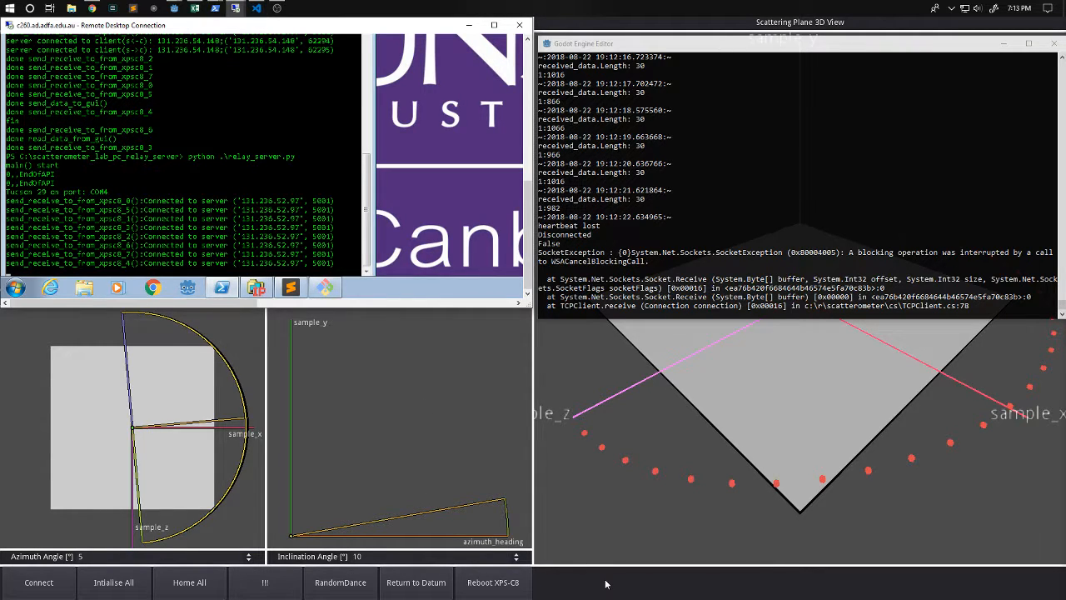
Switch from the Scatterometer GUI to the Godot log reporting the aborted connection.
key(alt+tab)
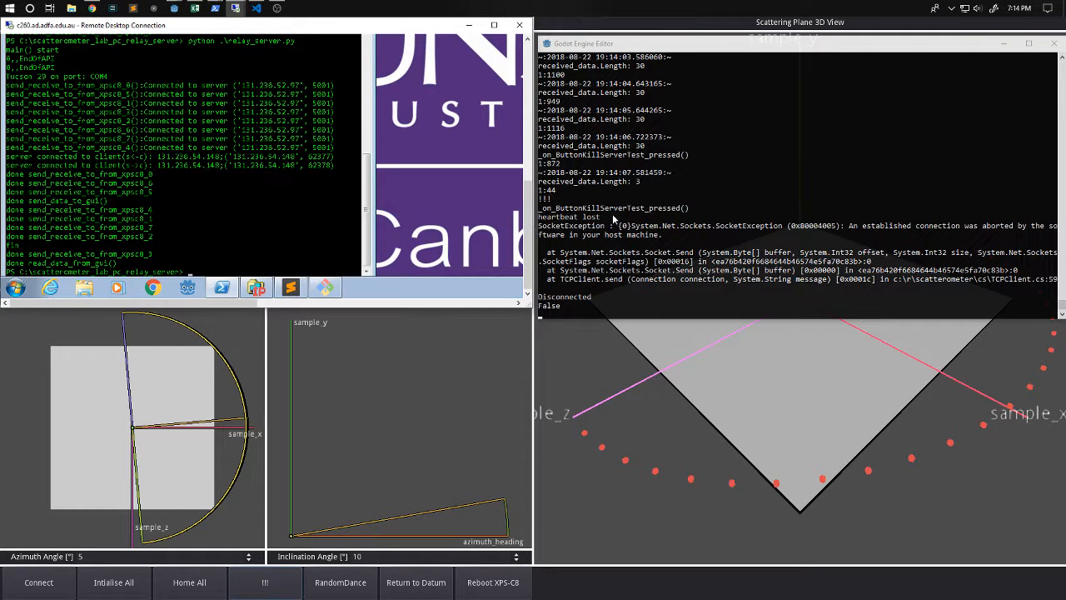
mouse_move(688, 218)
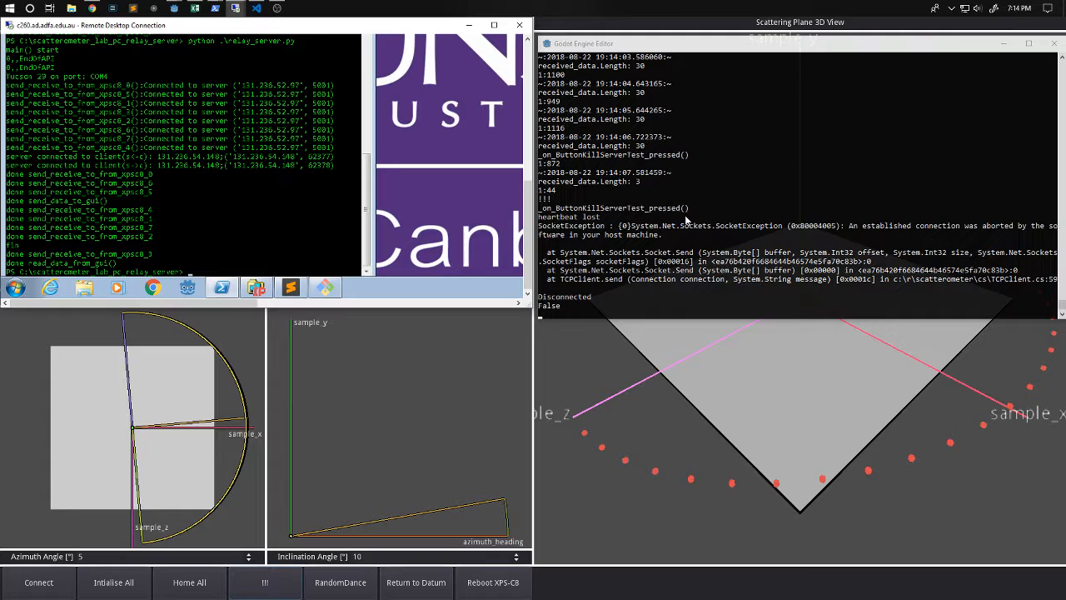
mouse_move(591, 223)
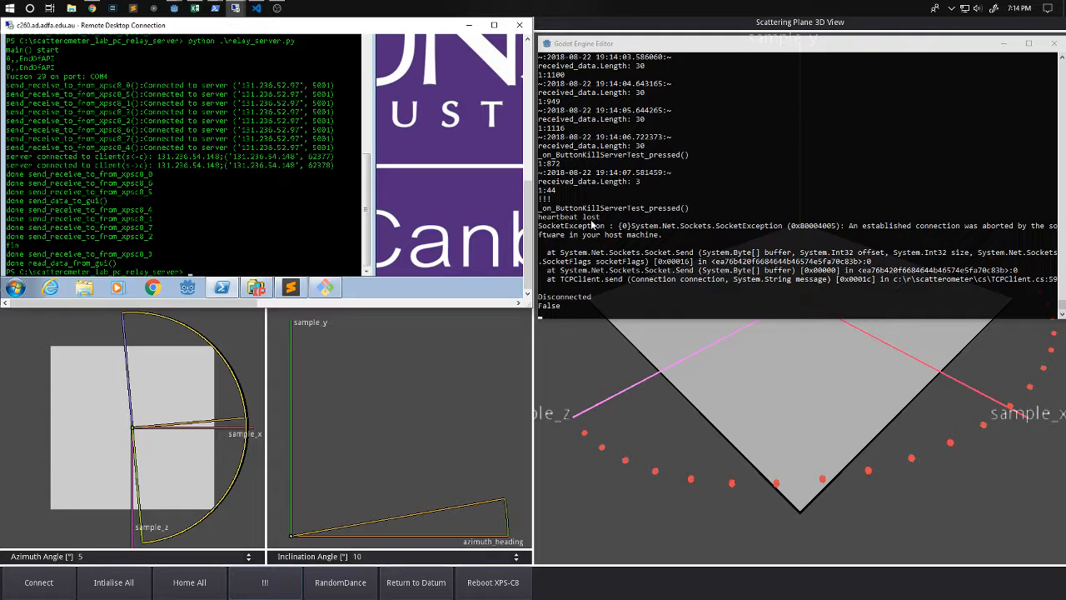
mouse_move(158, 209)
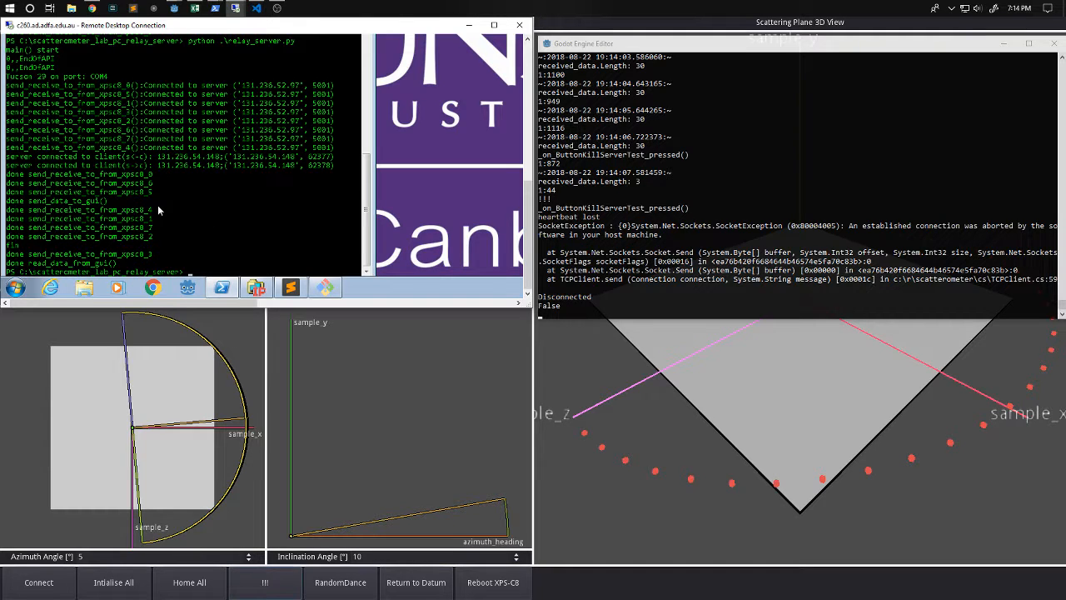
mouse_move(169, 214)
text(python .\relay_server.py)
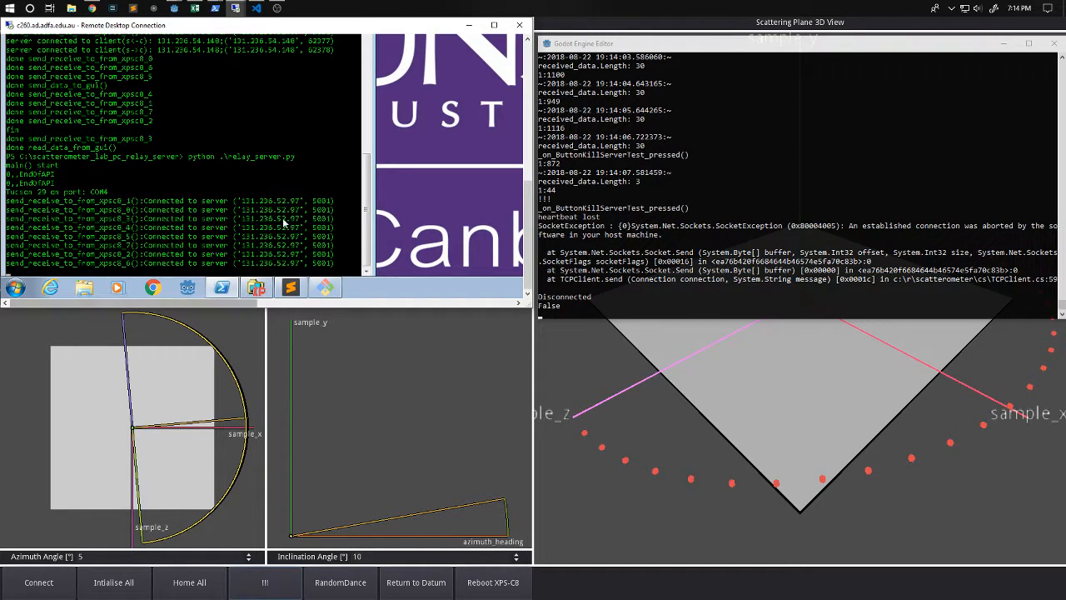
Reconnect the Scatterometer GUI to the relaunched relay server with Connect.
click(39, 582)
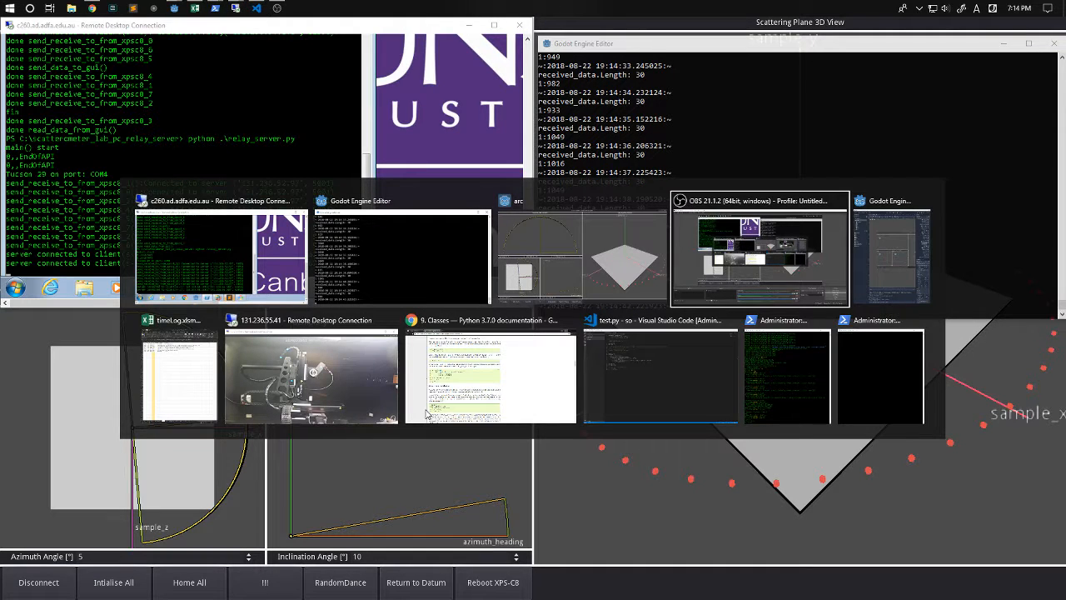
Bring up the lab camera Remote Desktop feed showing the scatterometer stage.
click(311, 376)
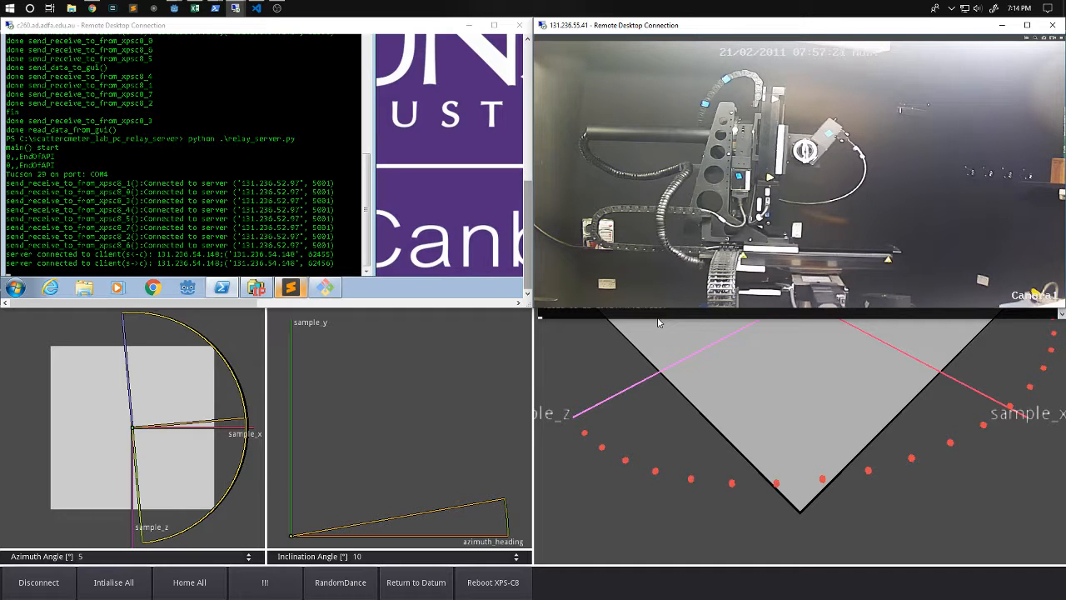
mouse_move(597, 248)
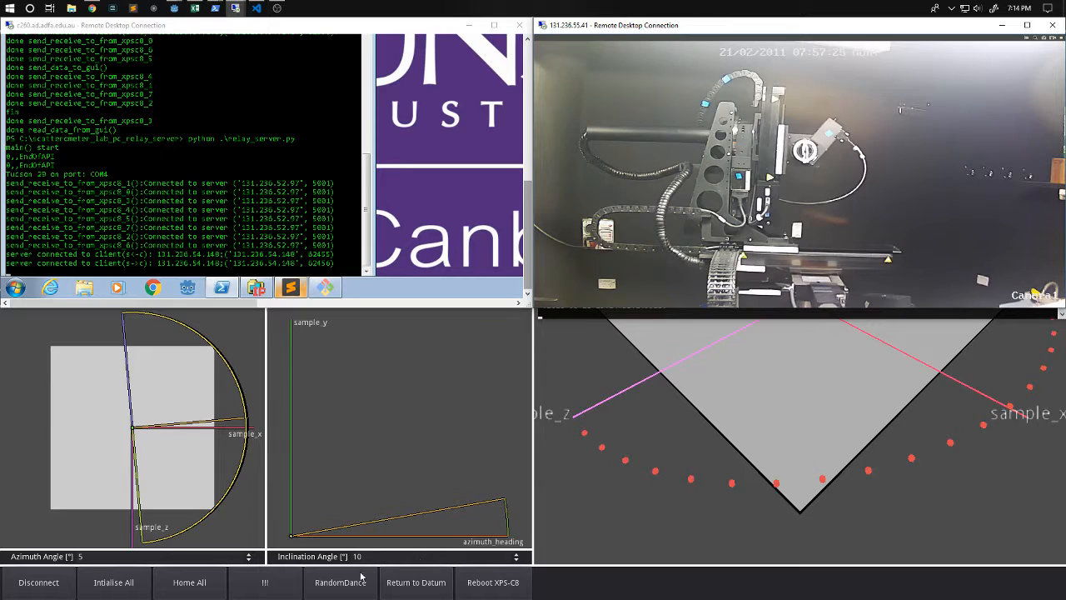
mouse_move(609, 585)
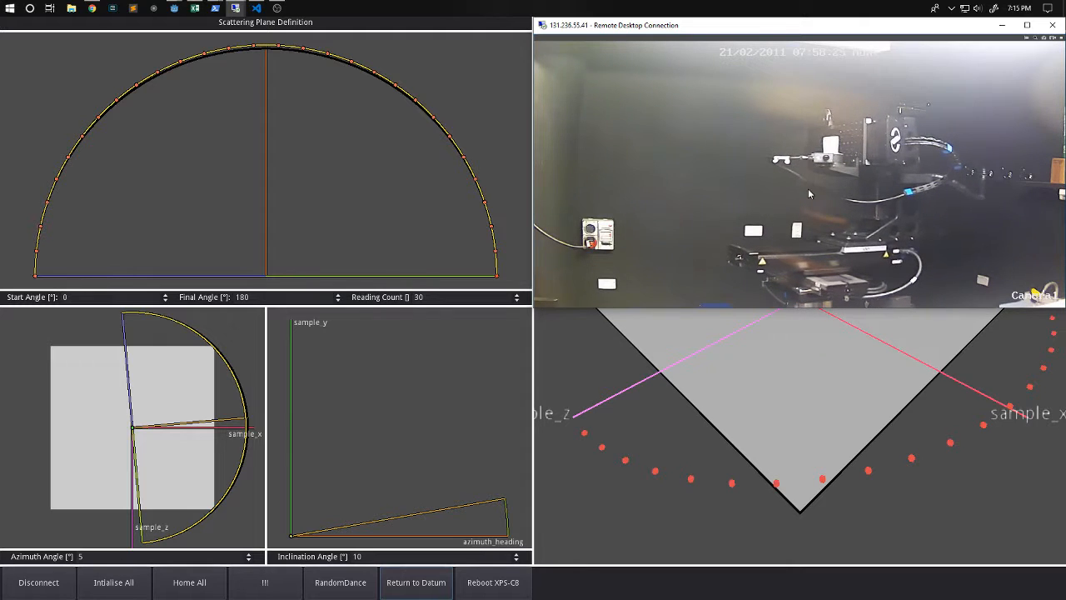
mouse_move(628, 420)
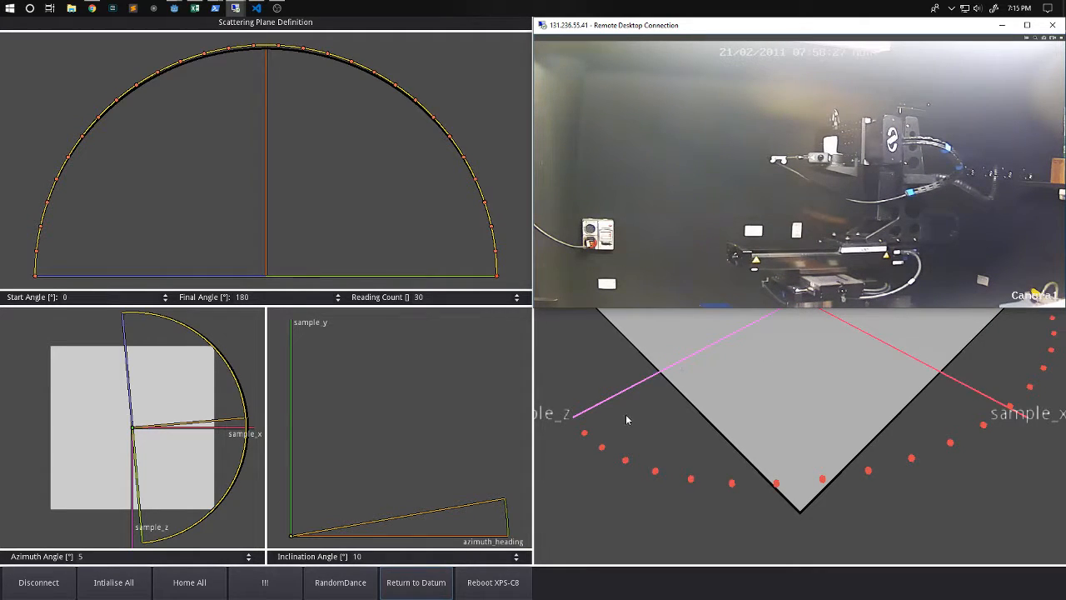
mouse_move(612, 389)
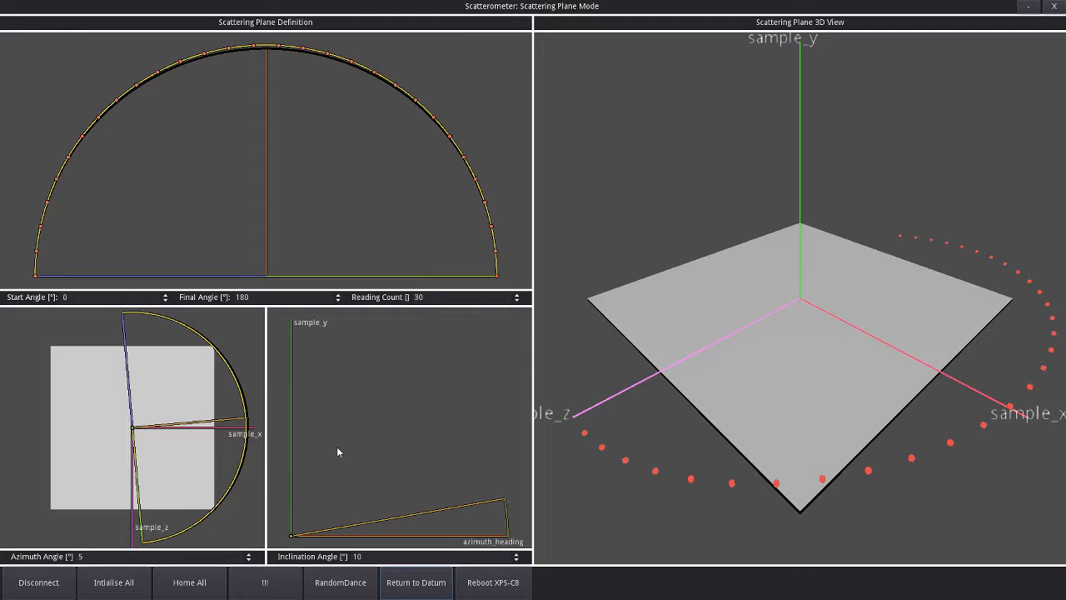
mouse_move(223, 100)
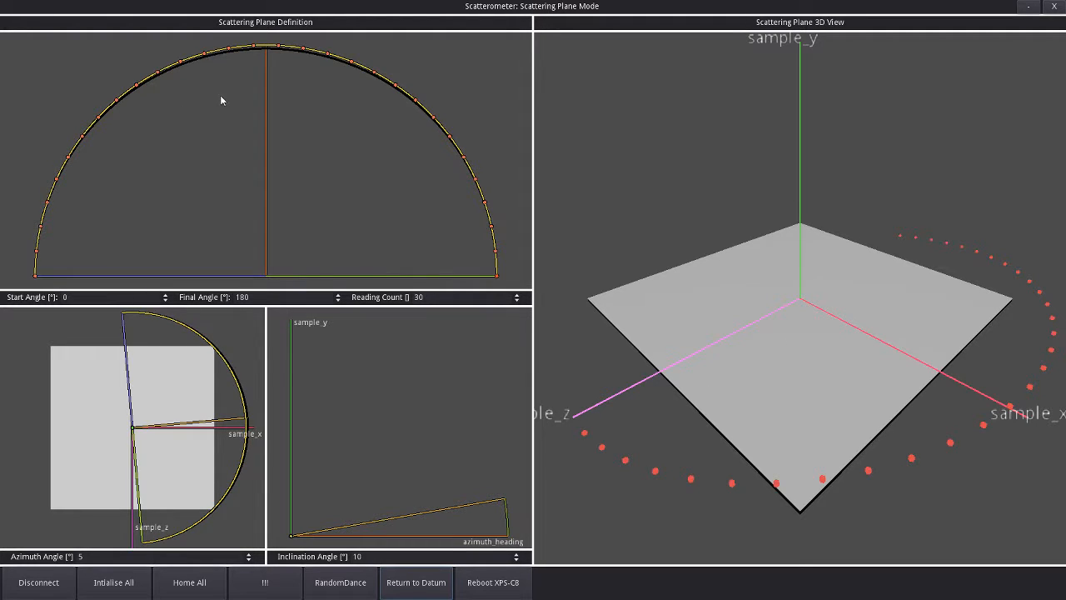
mouse_move(291, 293)
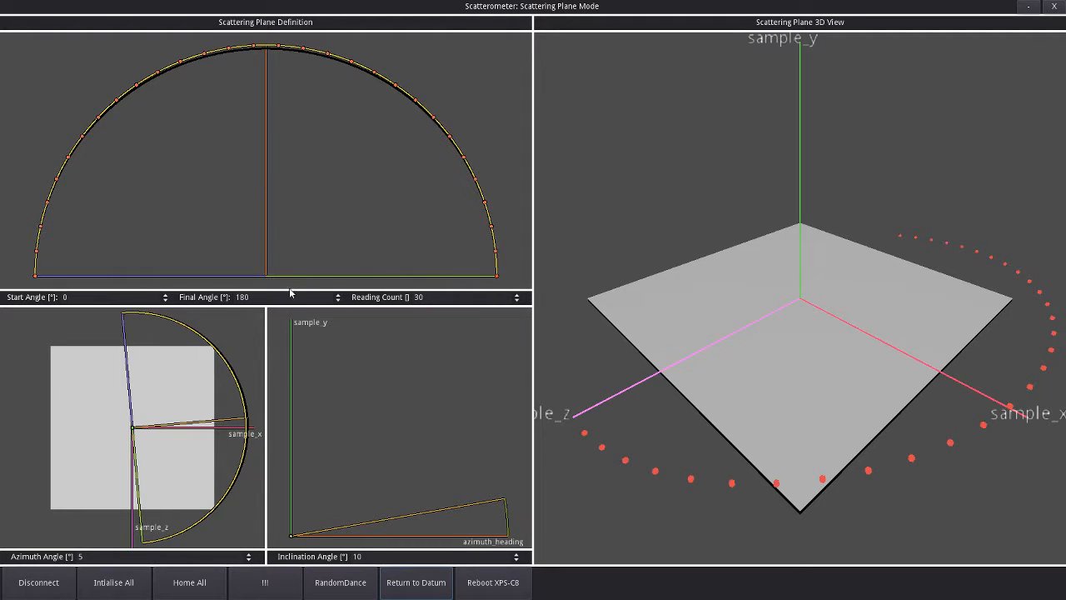
mouse_move(374, 216)
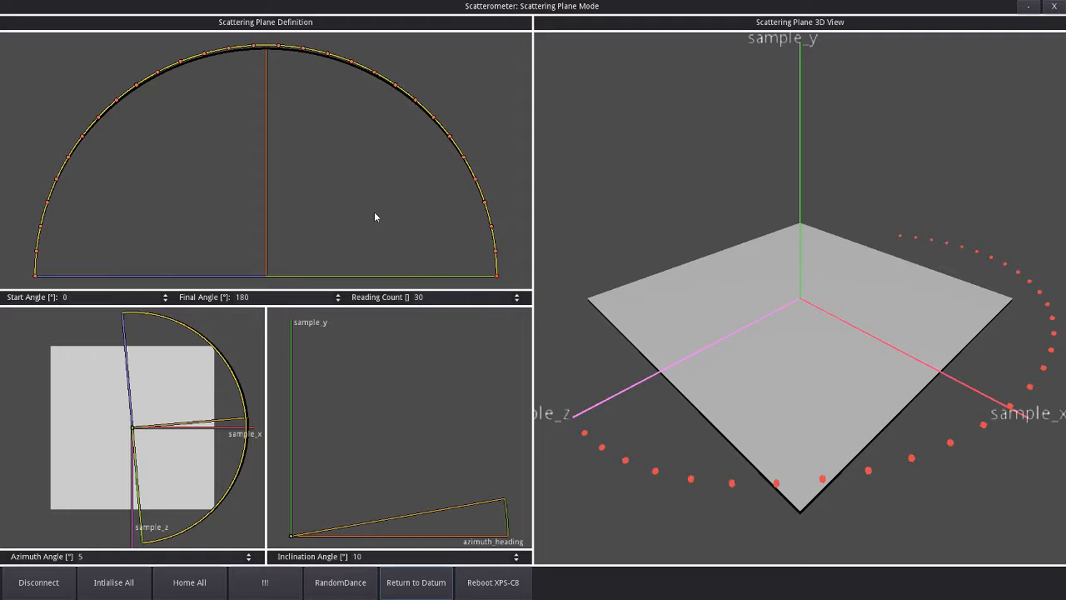
mouse_move(900, 367)
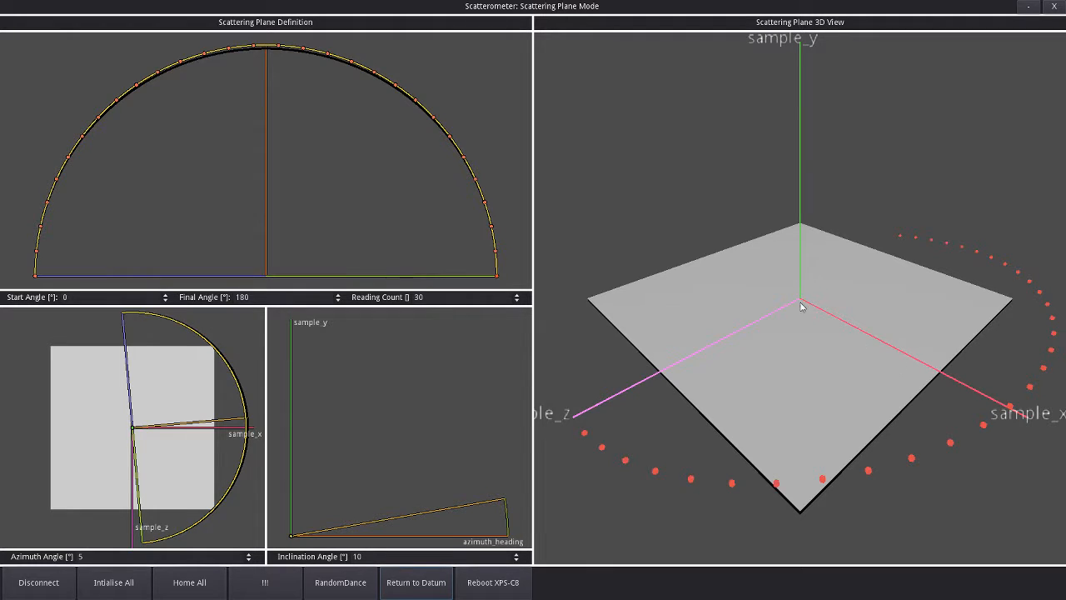
mouse_move(731, 408)
text(48)
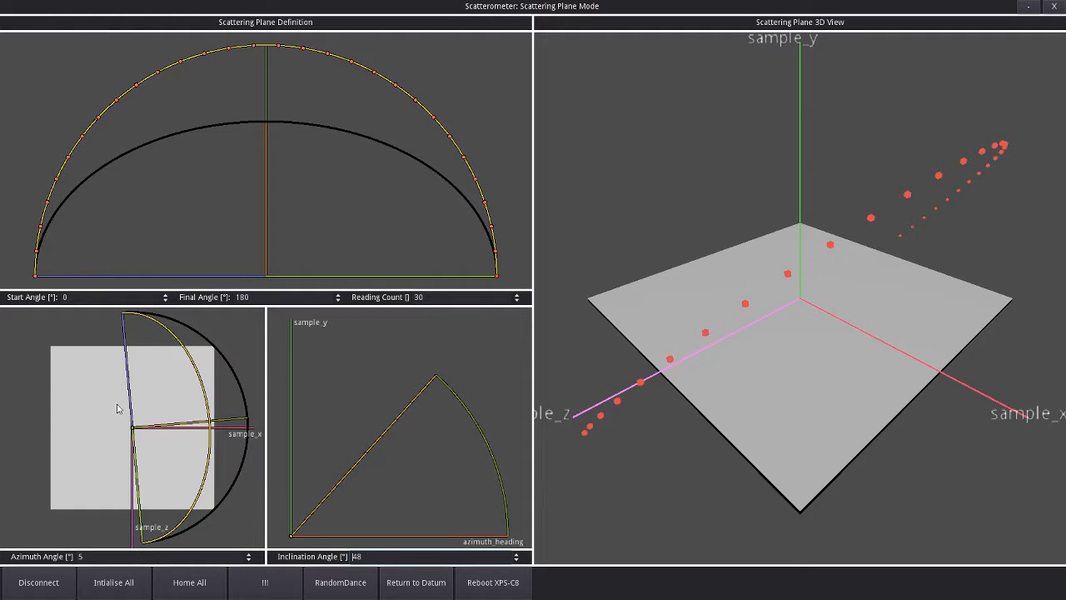
mouse_move(431, 570)
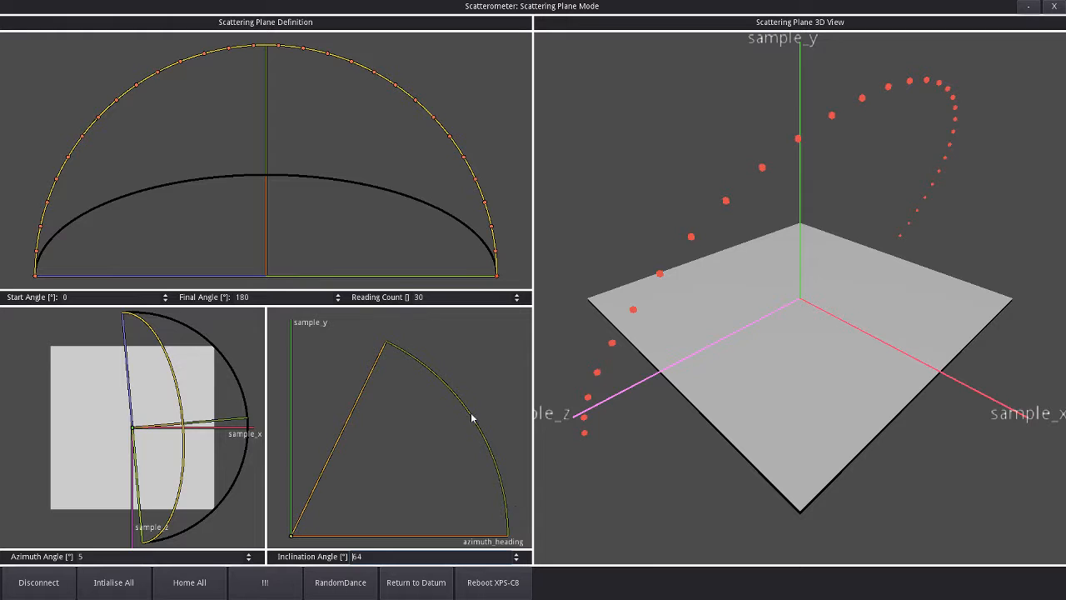
mouse_move(222, 423)
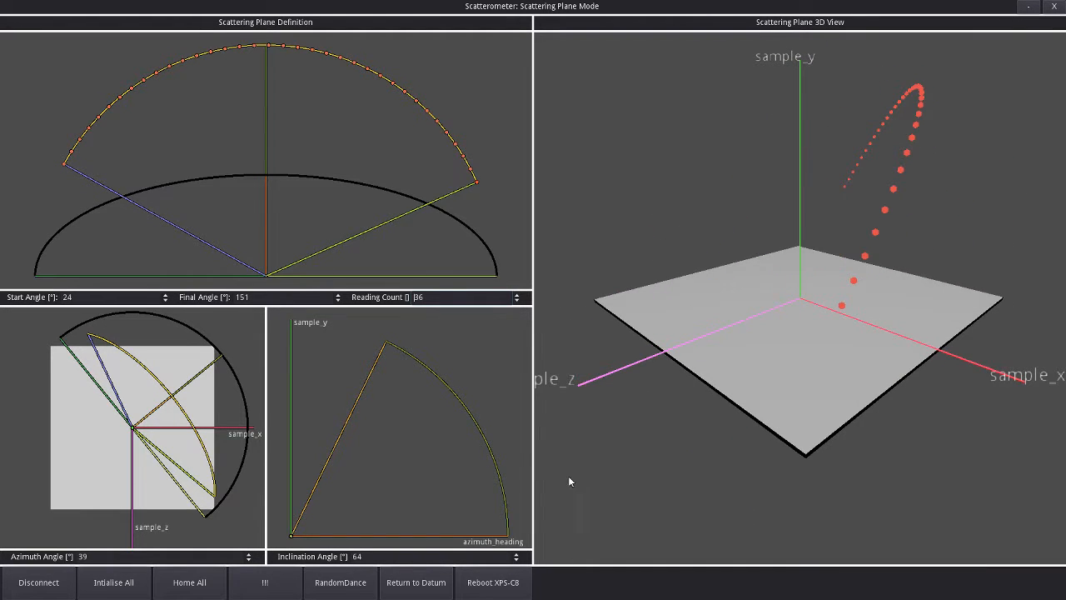
mouse_move(1027, 412)
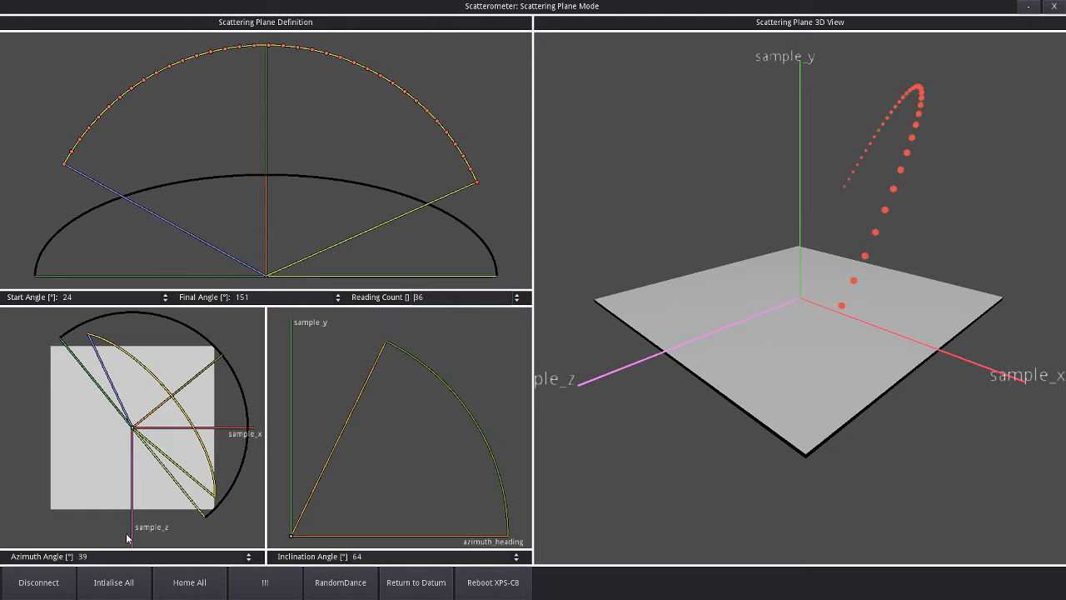
mouse_move(133, 500)
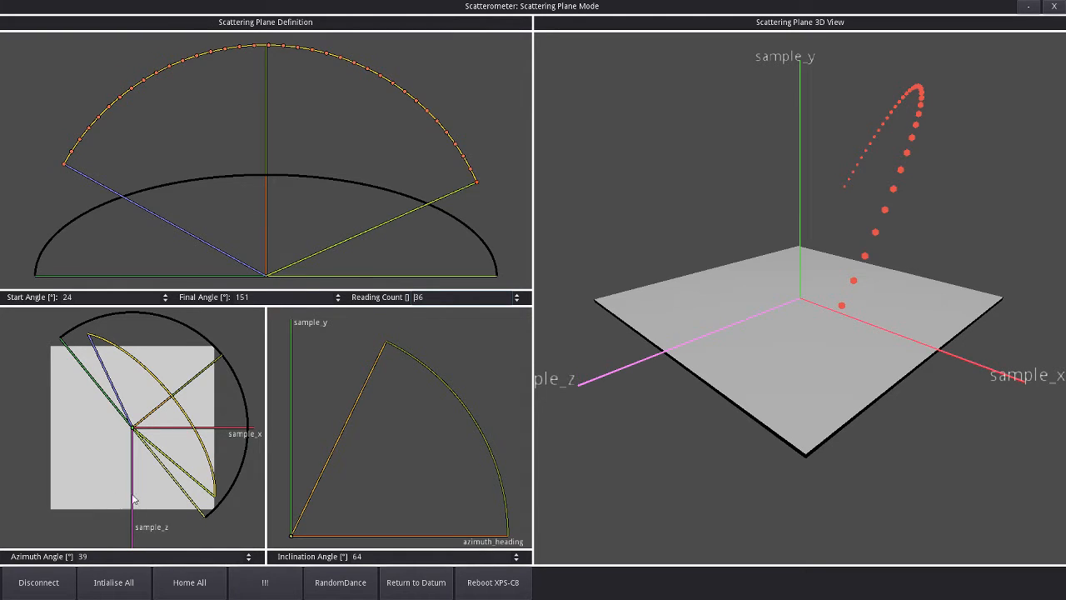
mouse_move(183, 493)
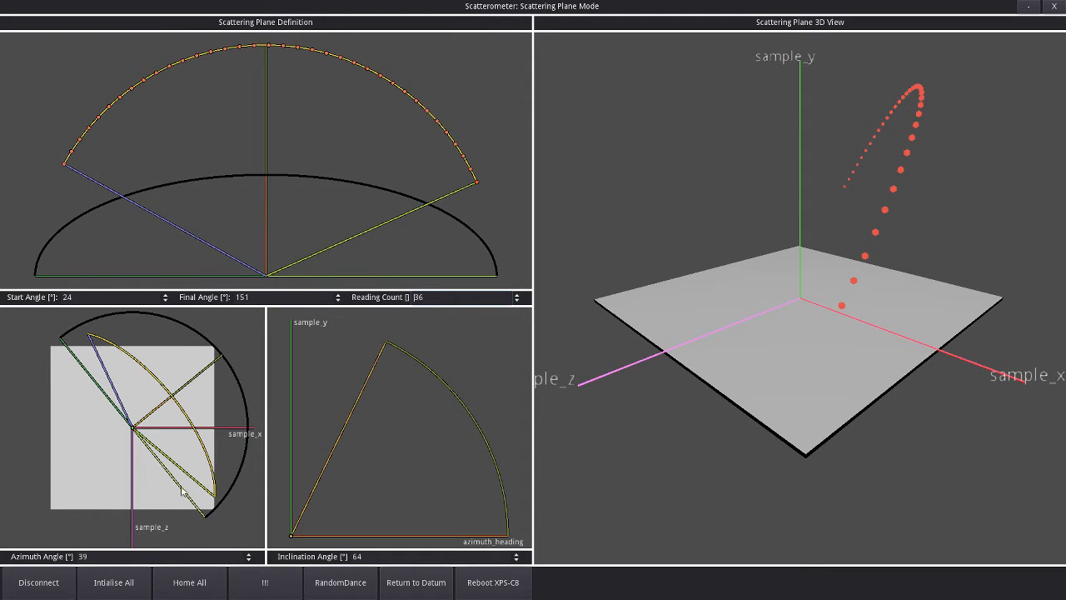